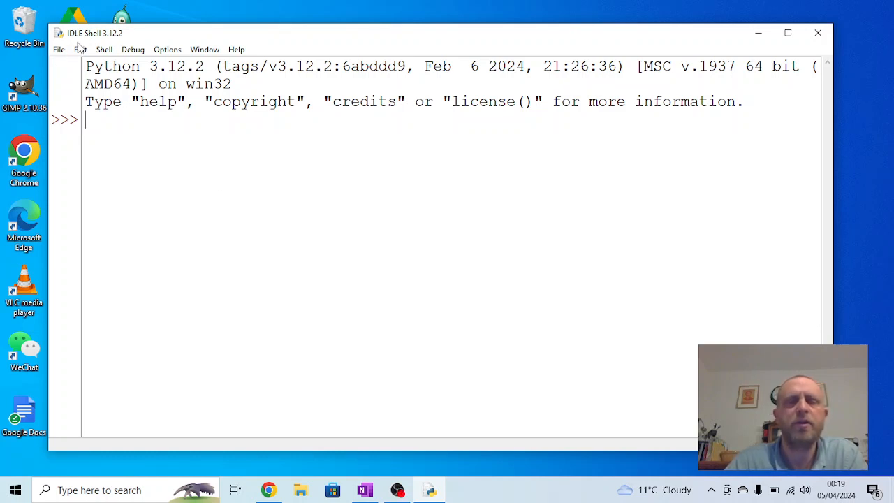
mouse_move(237, 49)
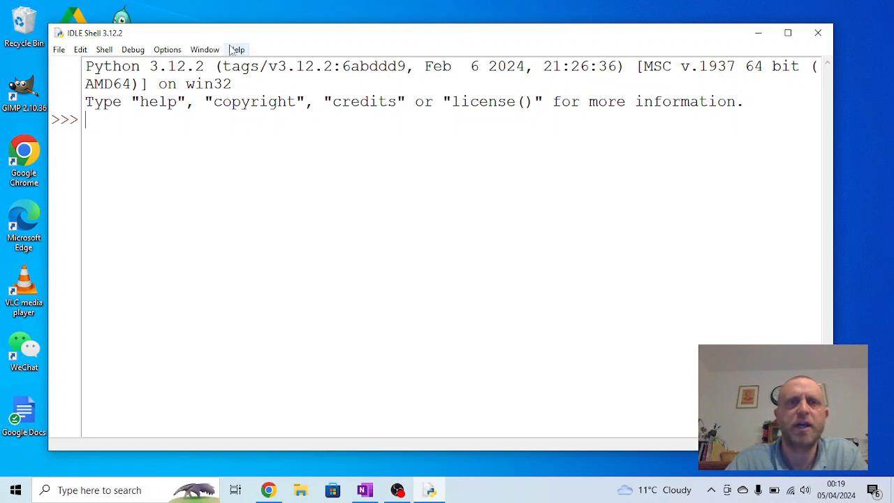
Step: Type print ("Question: What goes clip? Answer: A horse!") at the >>> prompt
left_click(59, 49)
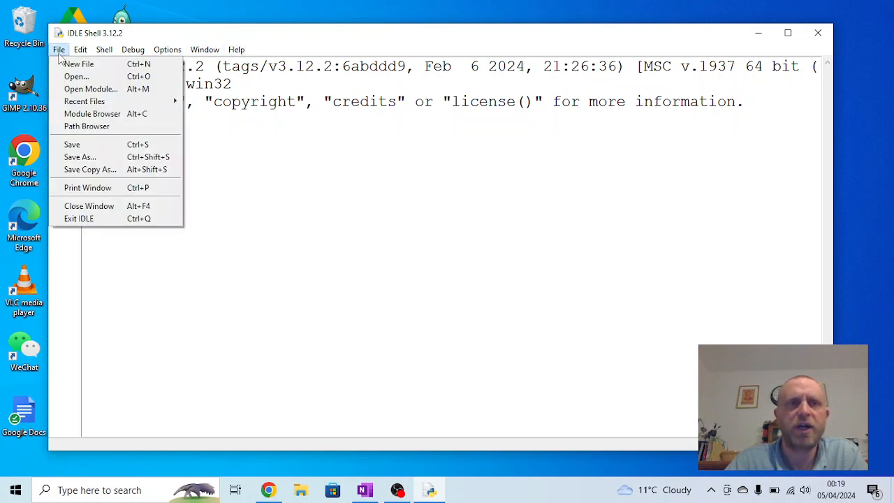
left_click(58, 49)
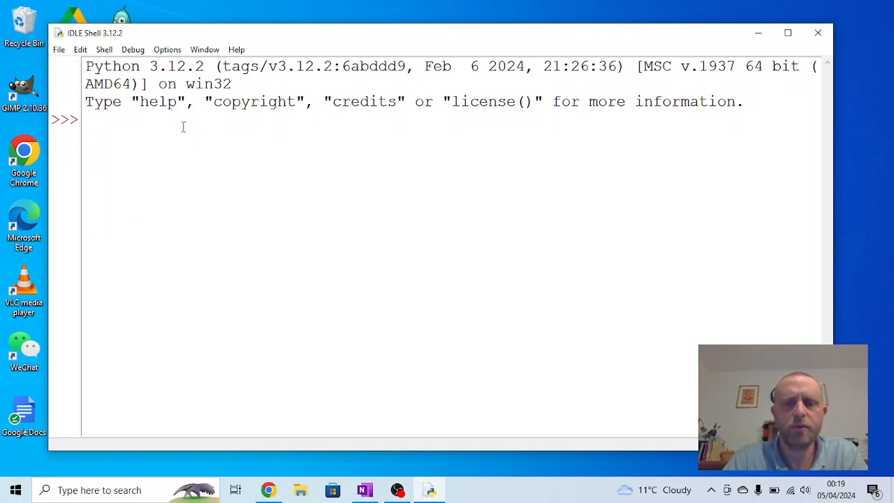
type("print")
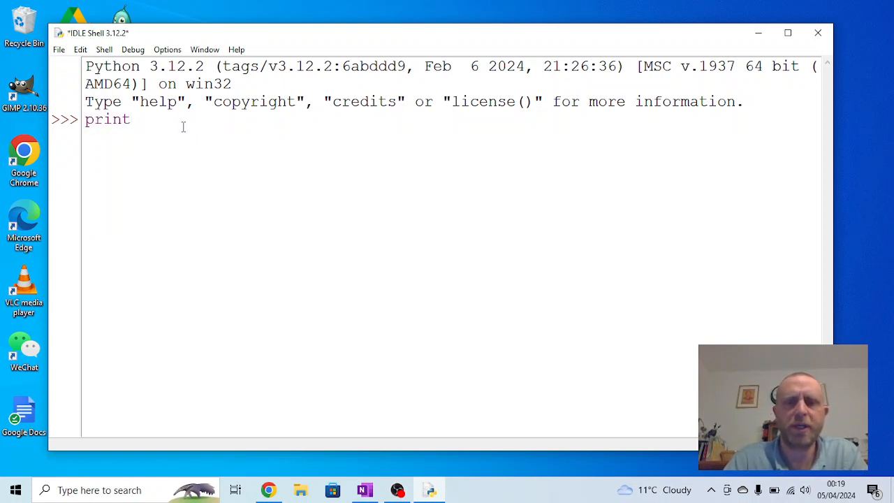
type("(\"")
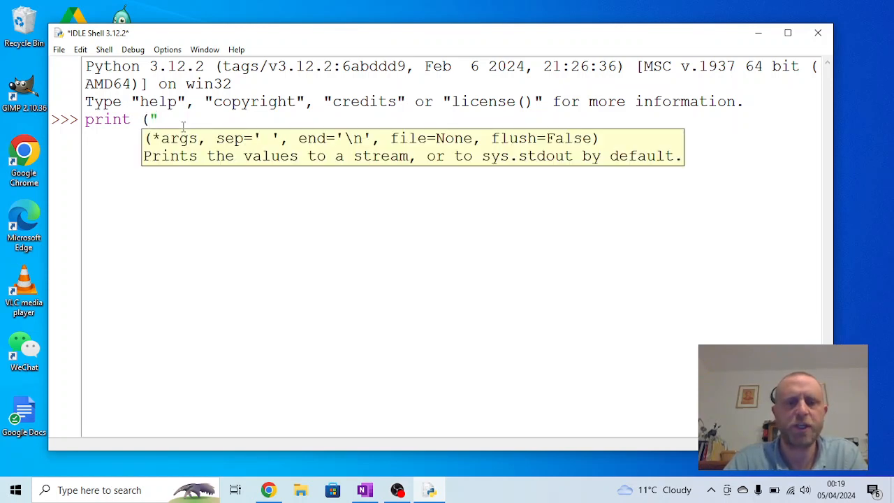
type("Q")
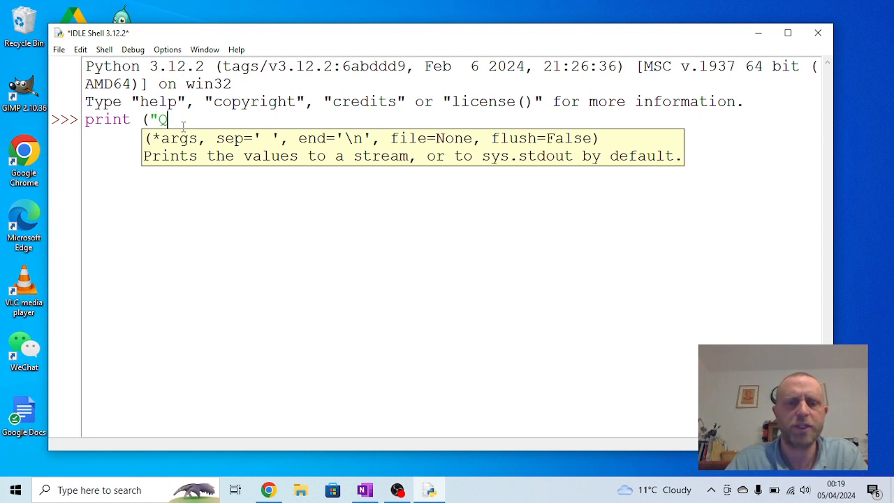
type("uestion: What")
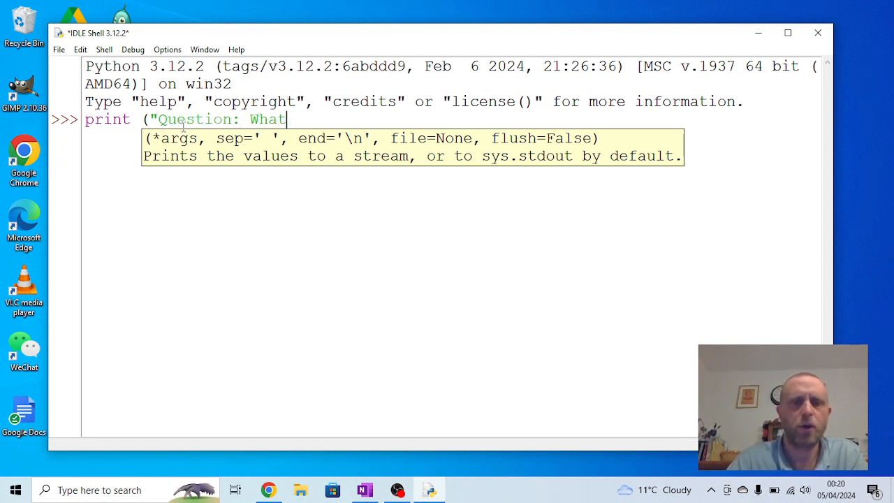
type("goes cli")
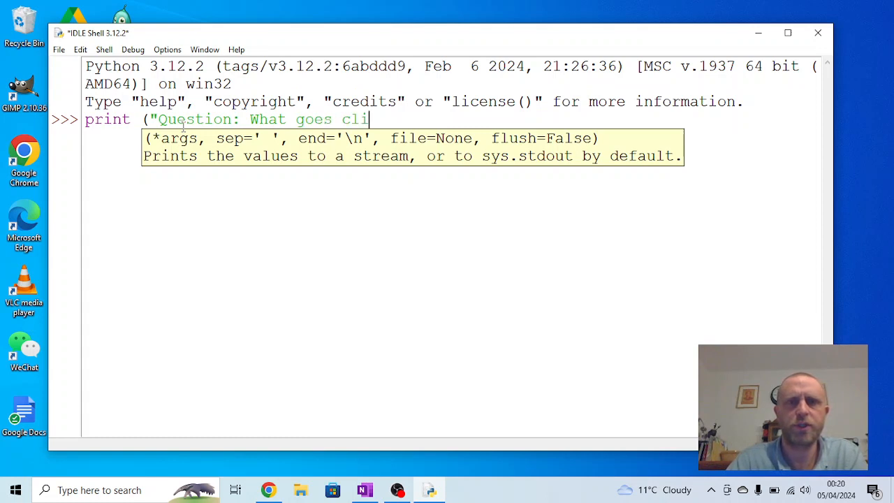
type("p?")
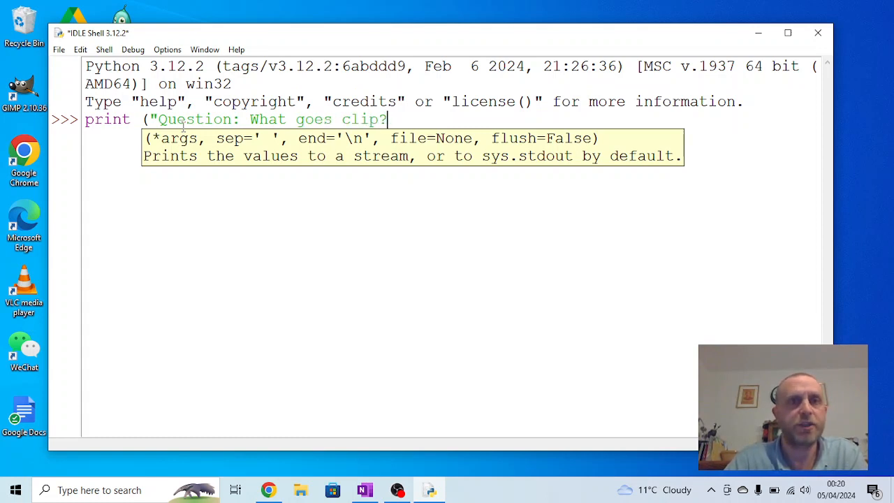
type("Answee")
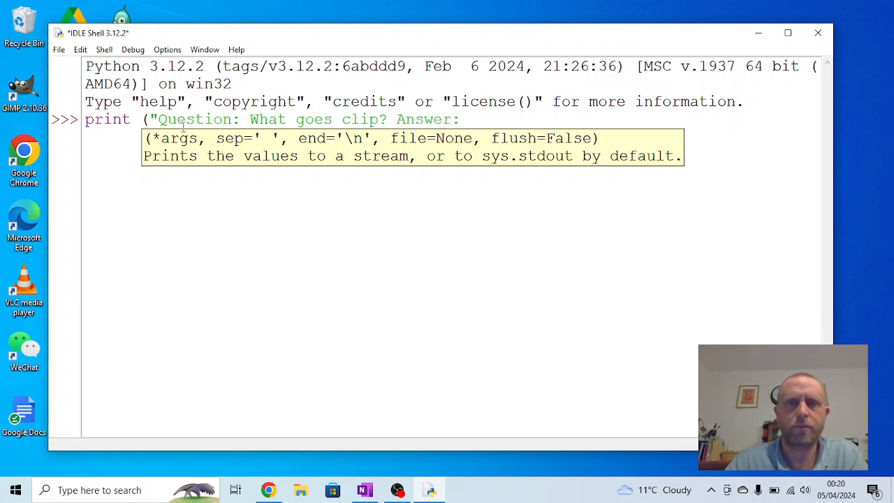
type("A horse")
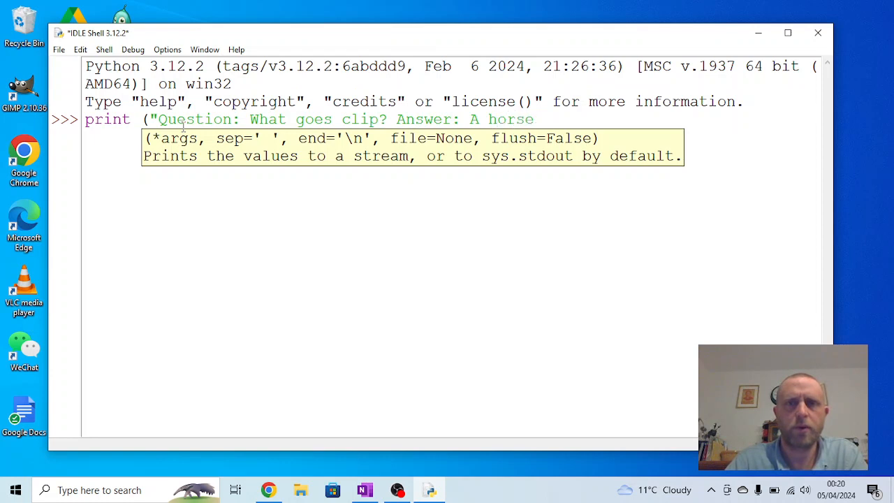
type("!")
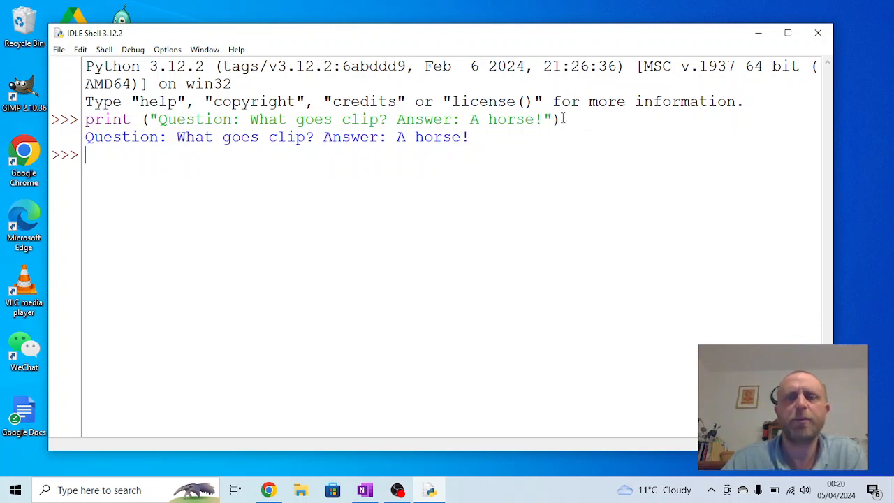
Step: Copy the riddle print statement and paste it at the prompt
left_click(556, 118)
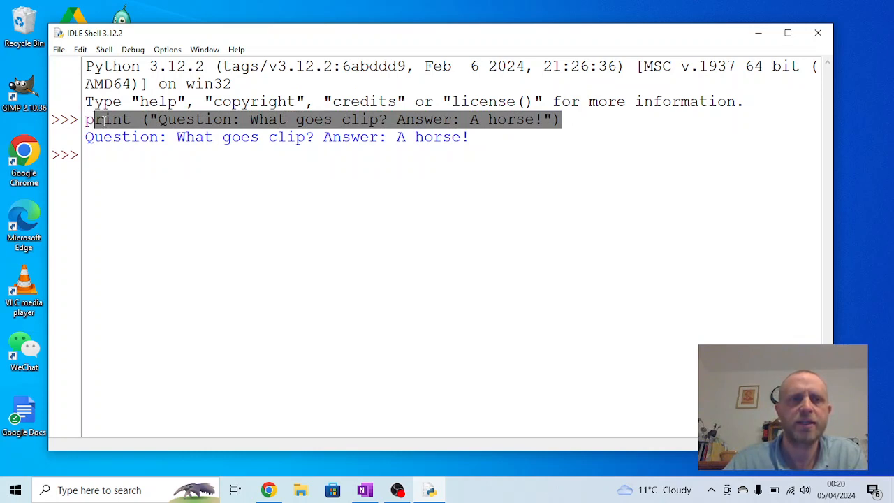
right_click(310, 124)
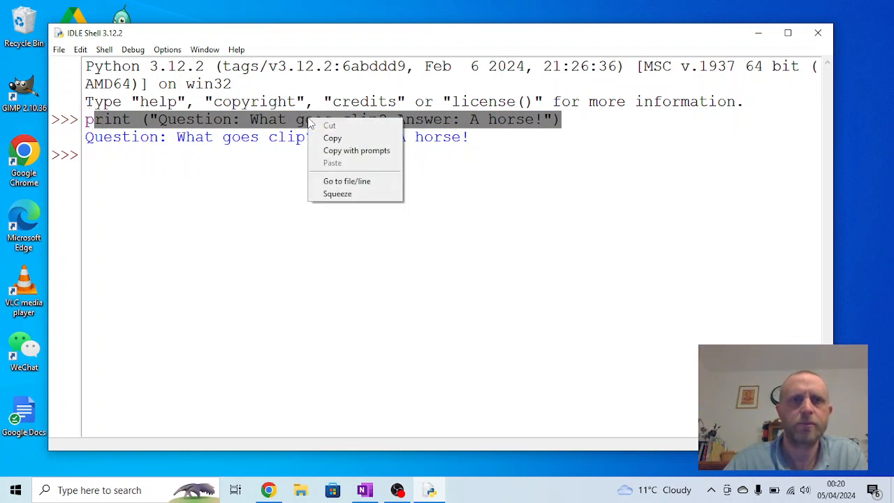
left_click(241, 137)
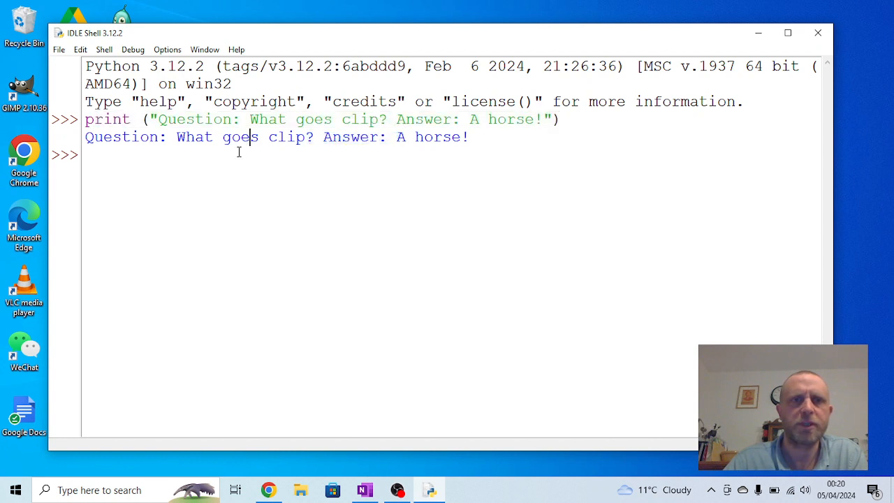
type("print (\"Question: What goes clip? Answer: A horse!\")")
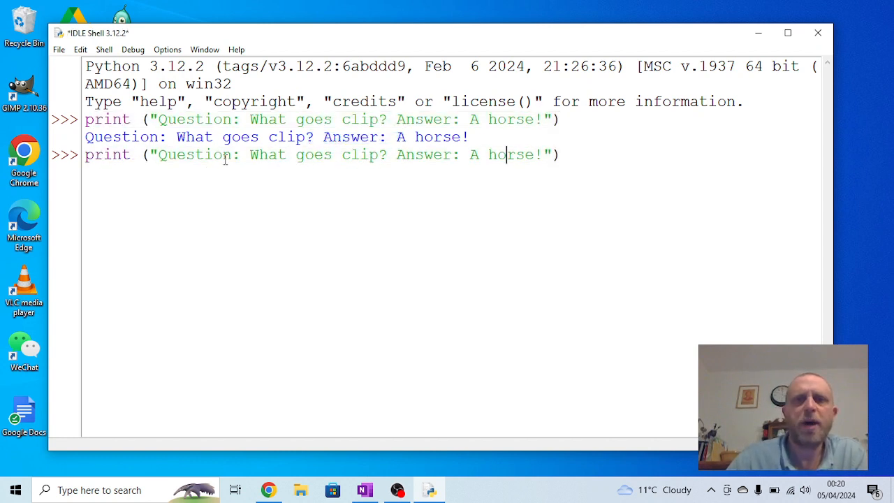
Step: Insert \n before Answer, run it, and paste the new statement again
left_click(396, 154)
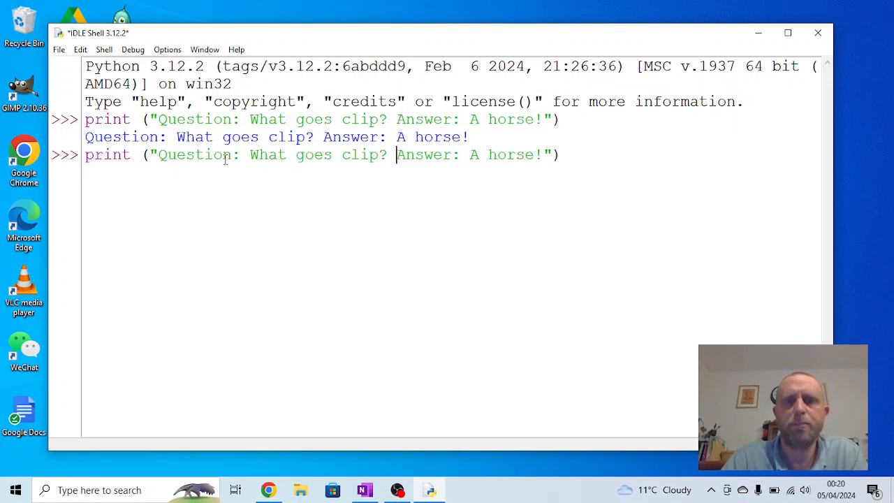
type("\\n")
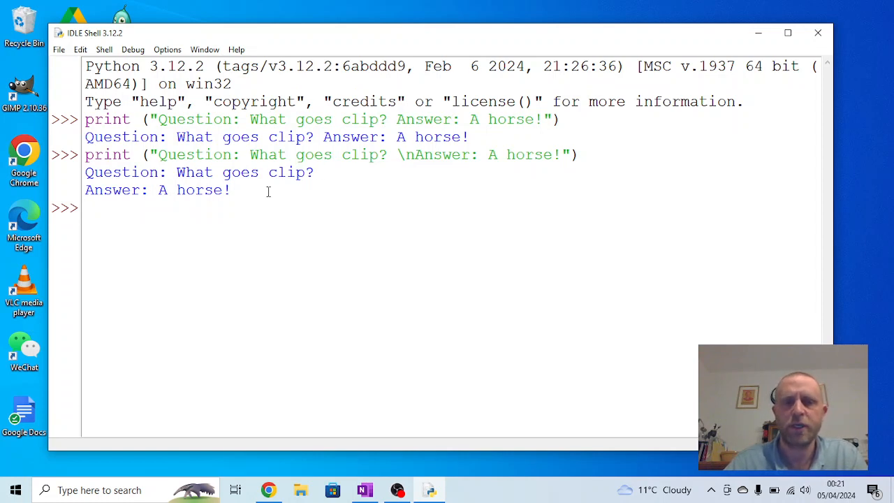
type("print (\"Question: What goes clip? Answer: A horse!\")")
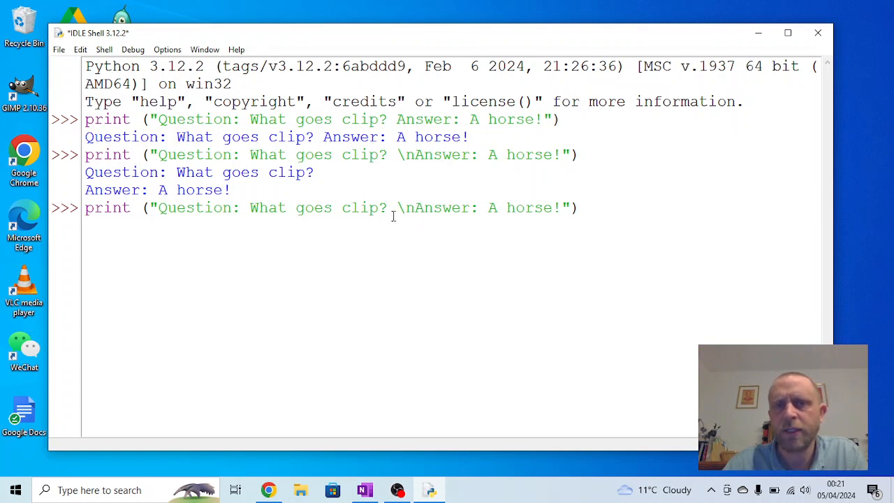
Step: Add \t before Question and run, then add \t after \n and select the result
left_click(415, 207)
type("\\t")
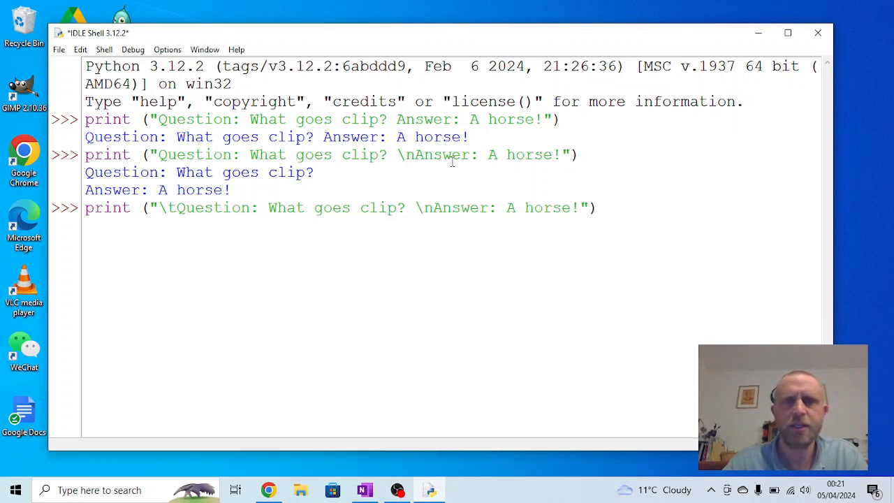
key("enter")
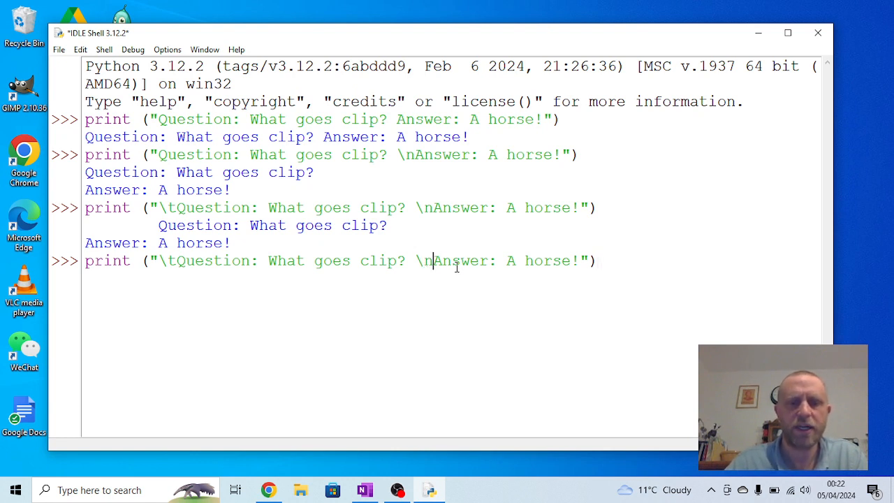
type("\\t")
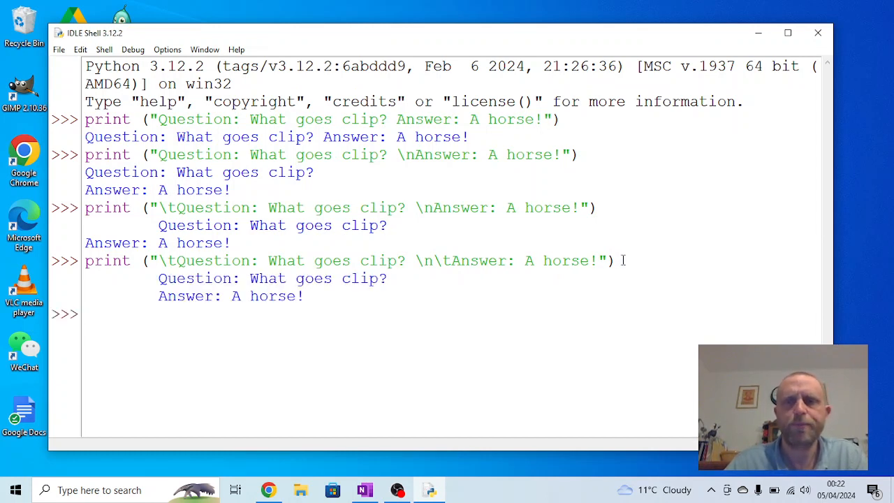
triple_click(349, 261)
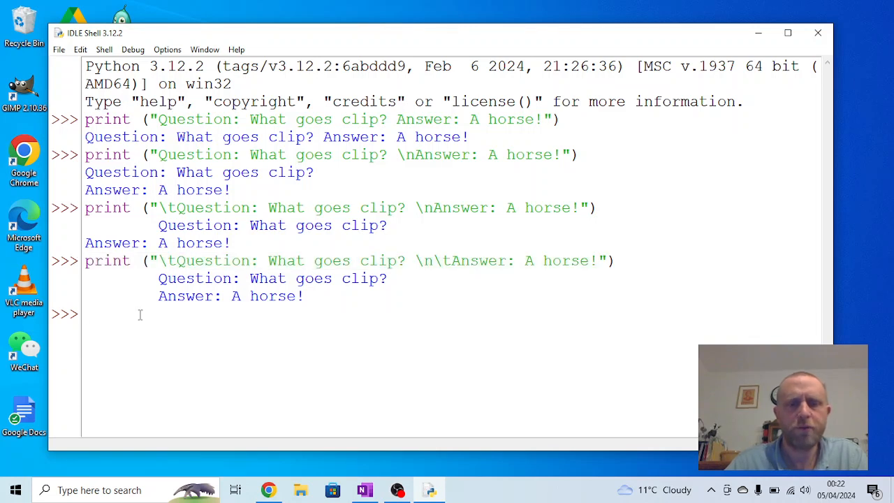
Step: Wrap A horse! in escaped \" quotes in the tabbed riddle statement and run it
type("print (\"\\tQuestion: What goes clip? \\n\\tAnswer: A horse!\")")
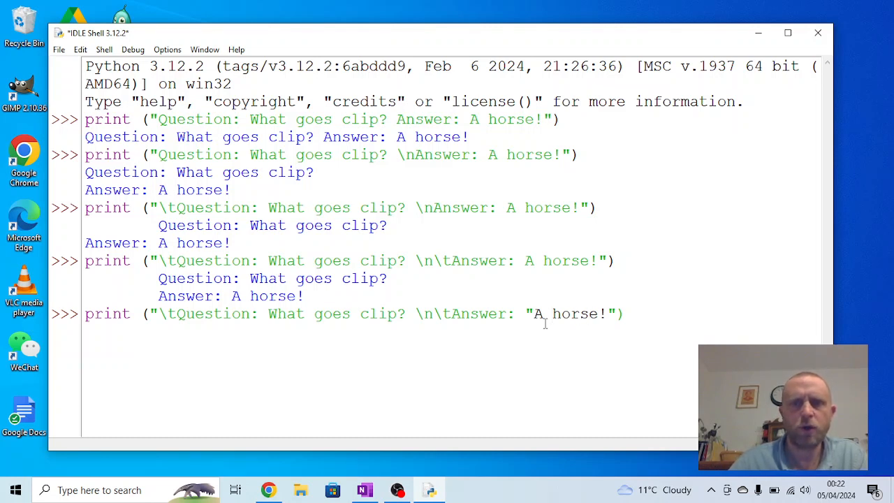
type("\"")
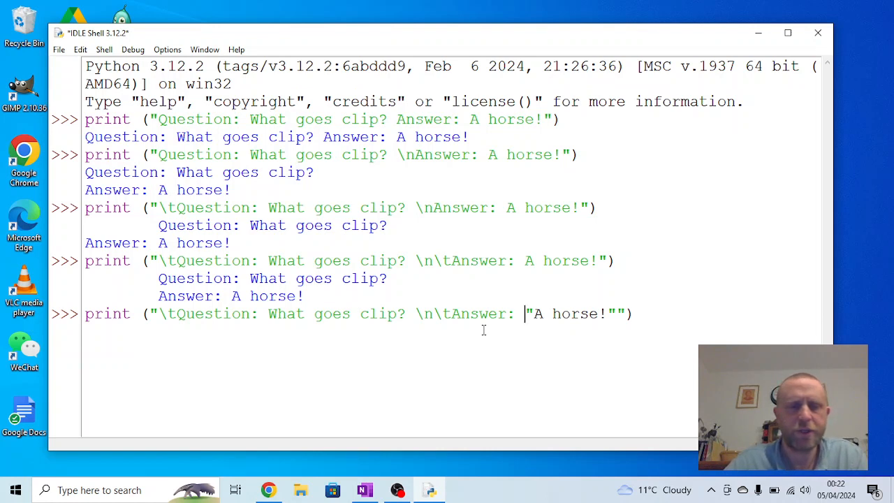
type("\\")
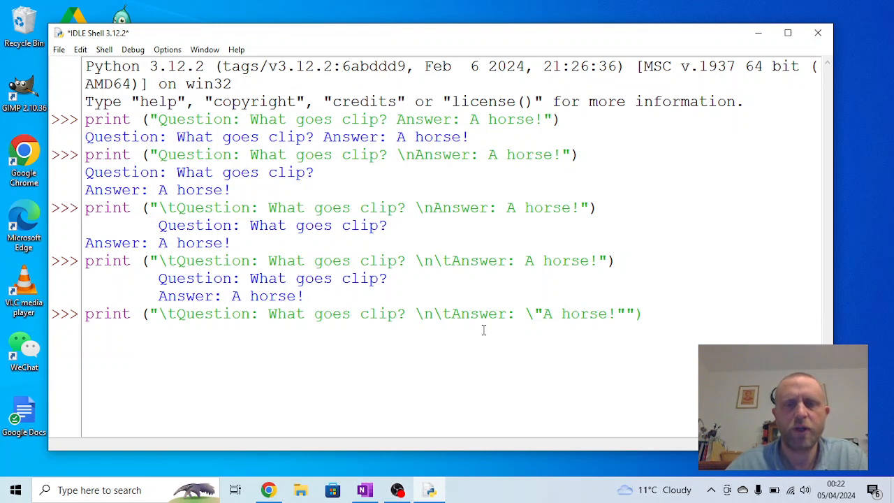
type("\\\"")
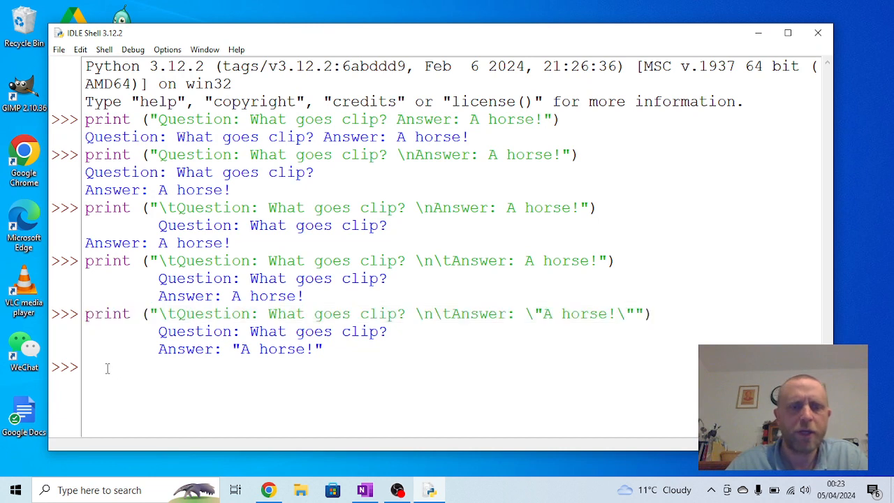
Step: Insert \\ after 'What goes clip?' in the quoted-answer statement and run it
type("print (\"\\tQuestion: What goes clip? \\n\\tAnswer: \\\"A horse!\\\"\")")
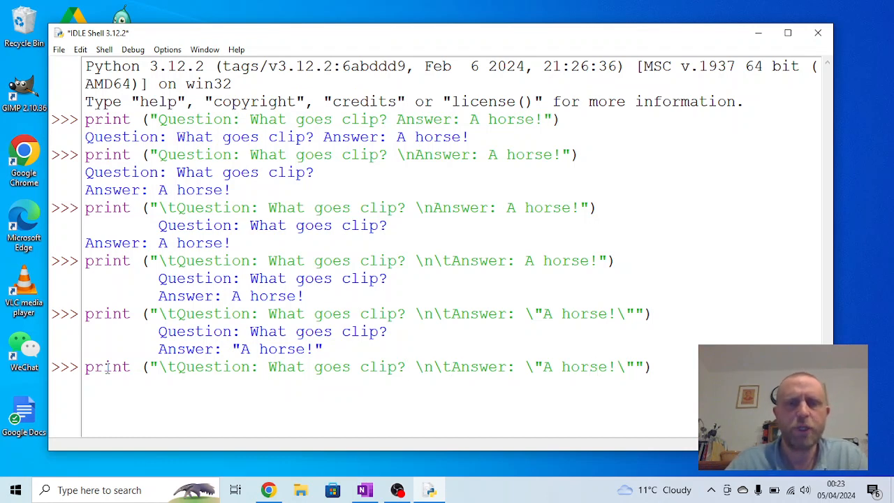
type("\\\\")
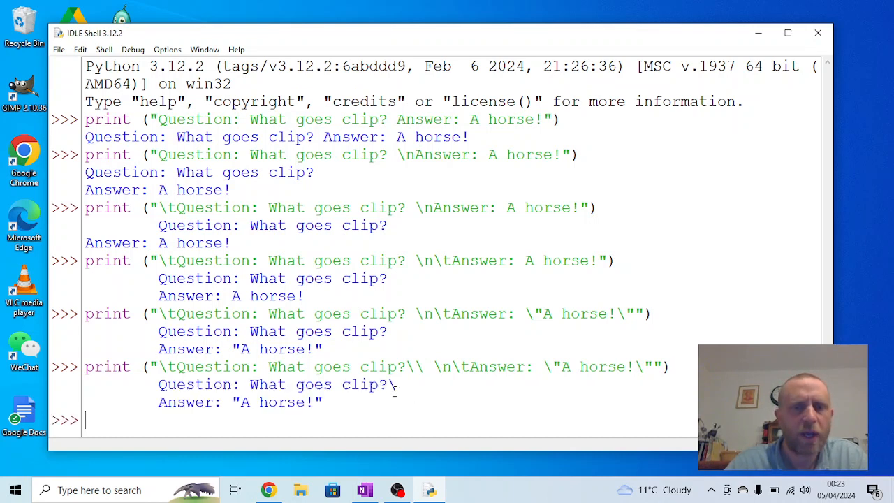
mouse_move(217, 348)
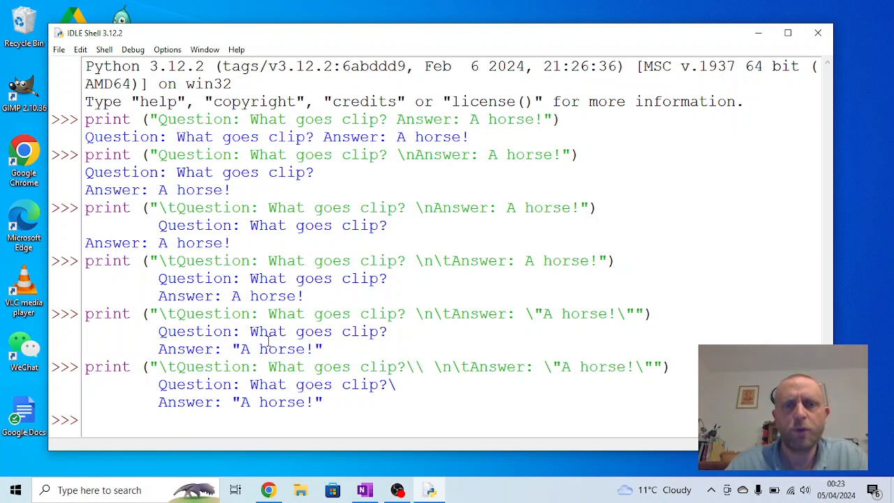
mouse_move(393, 373)
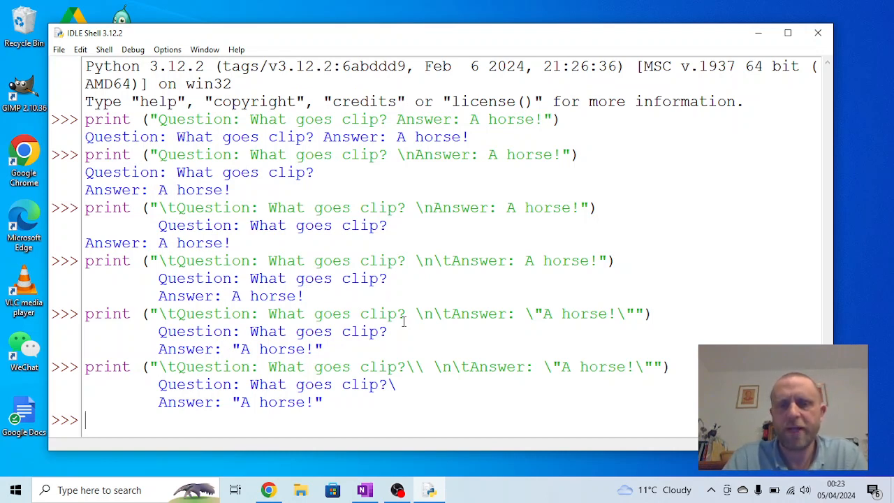
Step: Enter print (400+300) so the shell outputs 700
type("print")
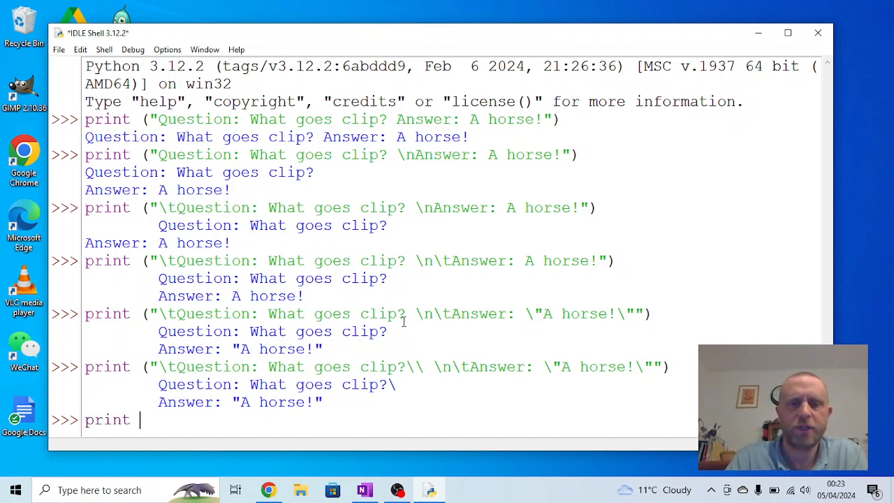
type("(400+")
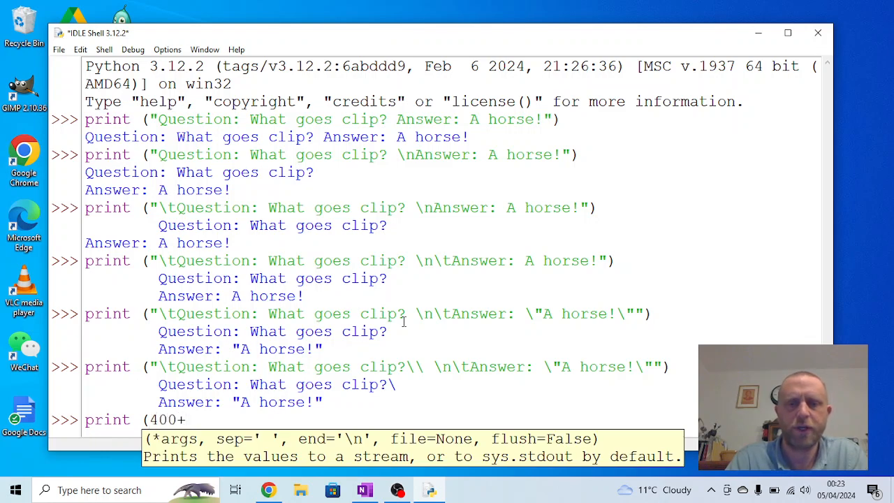
type("300)")
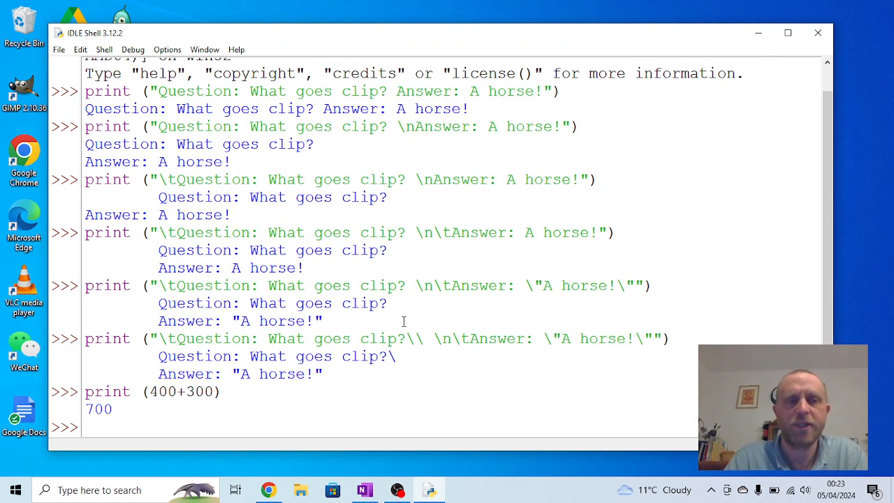
mouse_move(127, 389)
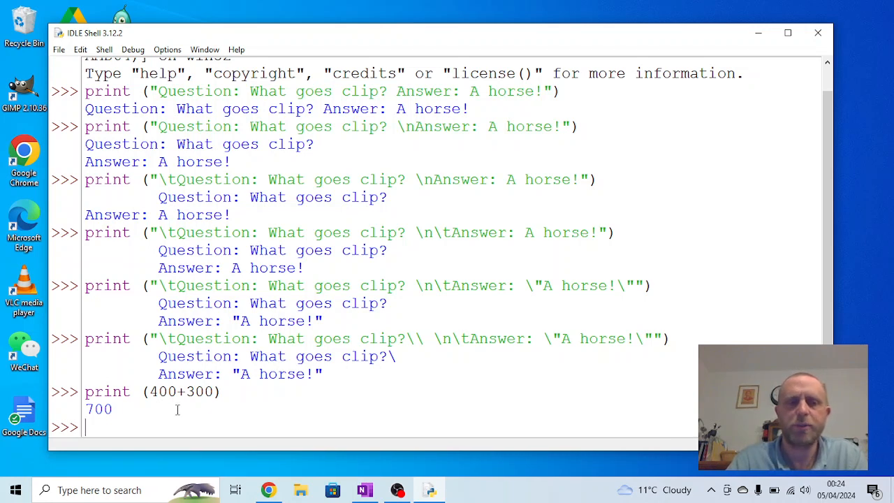
Step: Enter print ("400 + 300 = ", 400+300) to display 400 + 300 = 700
type("pr")
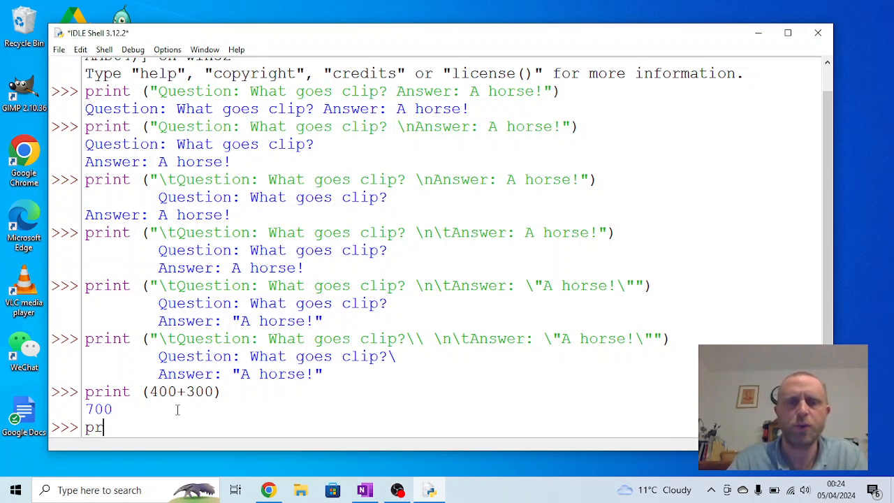
type("int (")
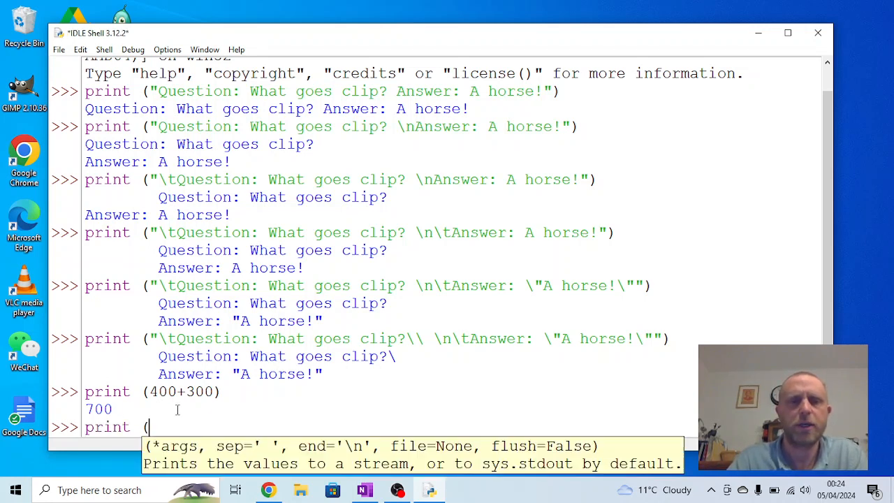
type("\"")
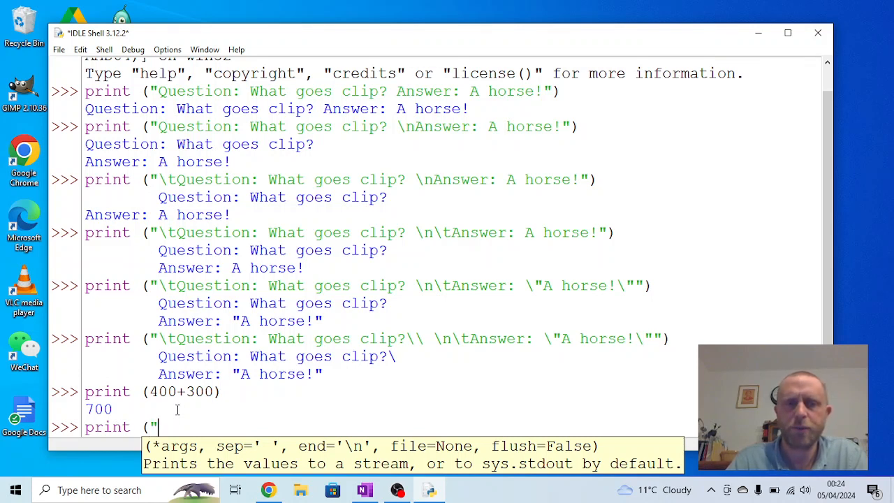
type("300")
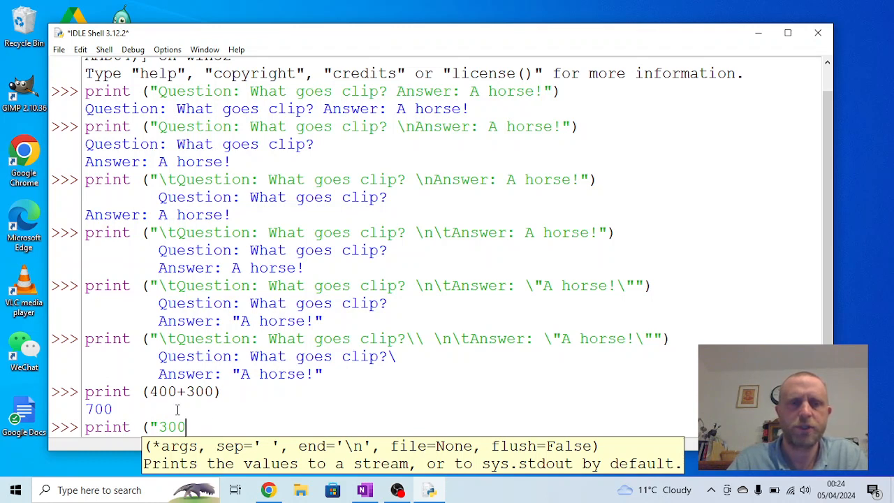
type("400")
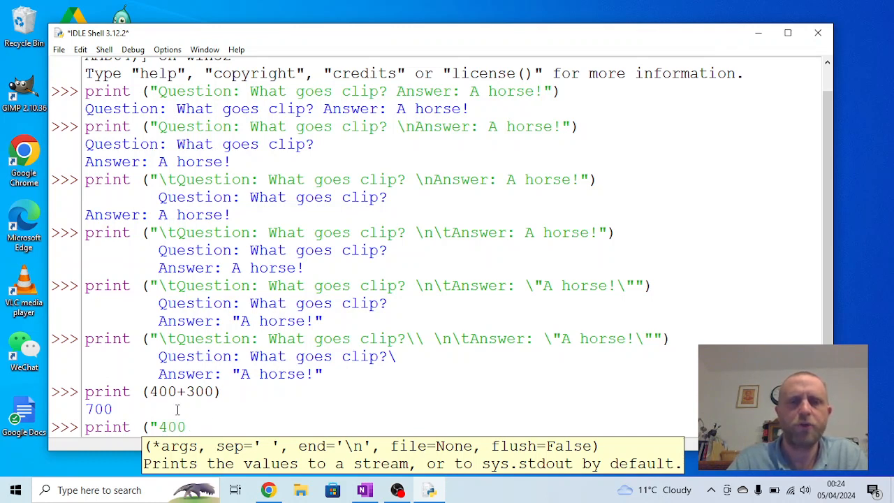
type("+ 300")
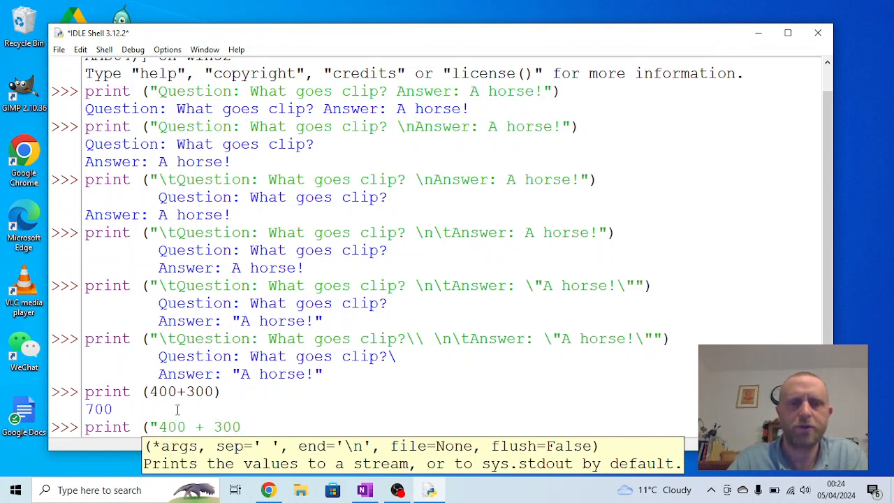
type("= \"")
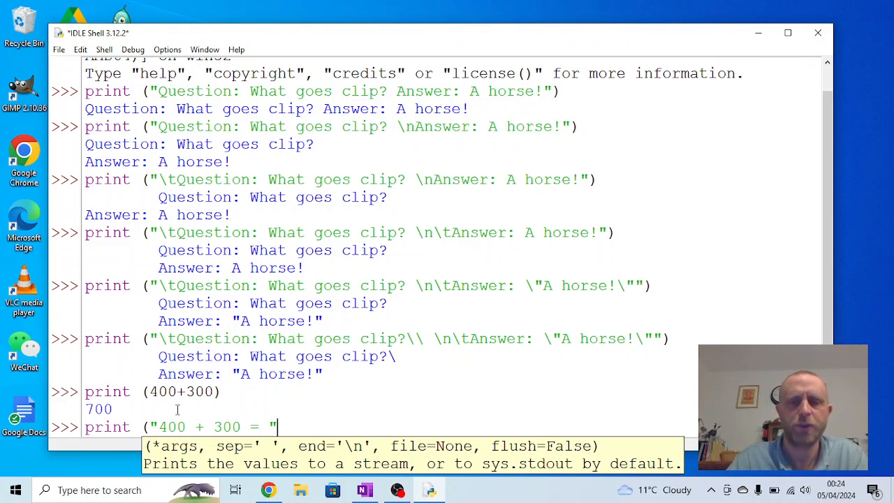
type(",")
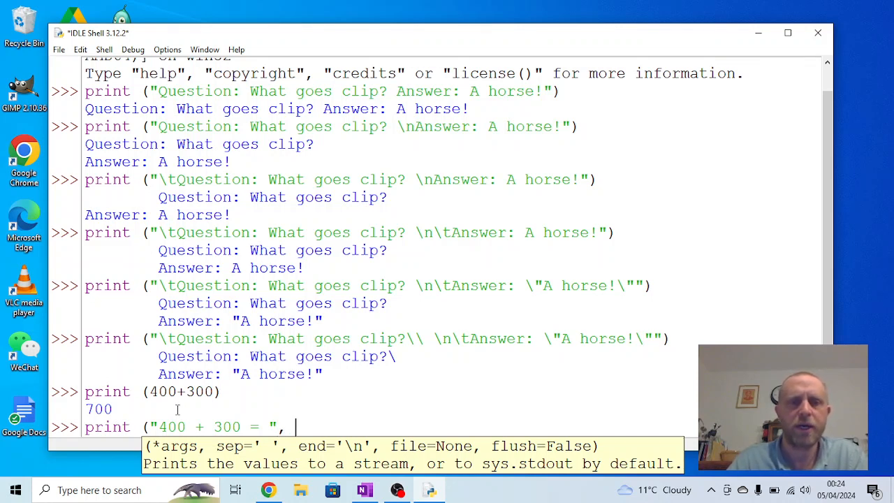
type("400+")
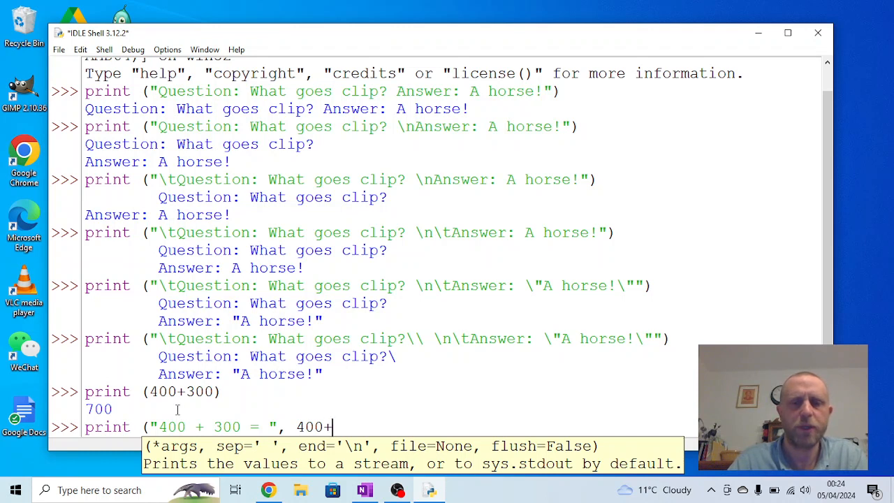
type("300")
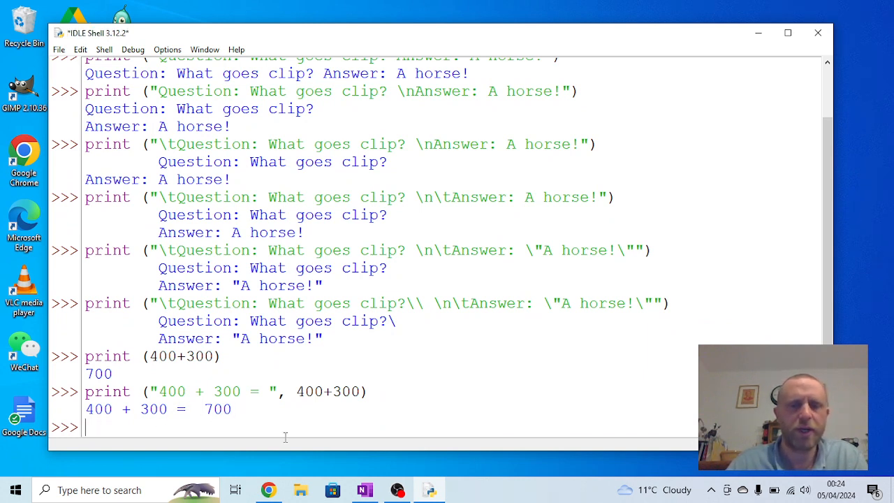
type("*")
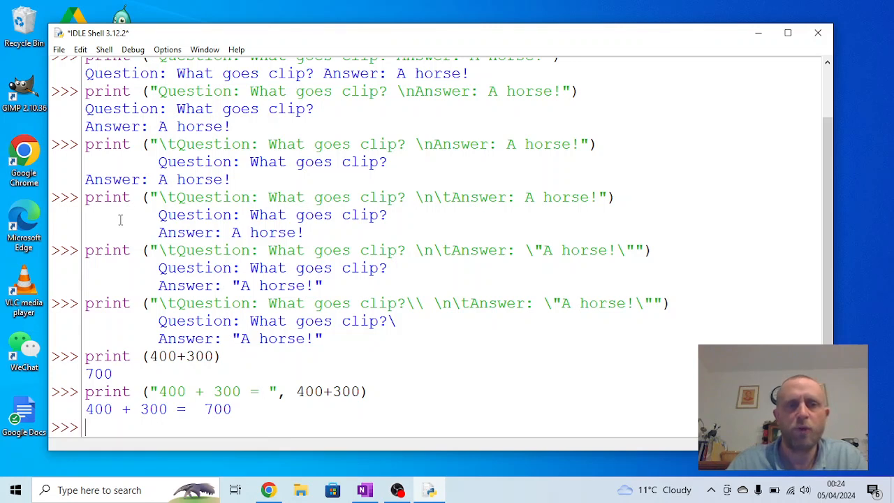
double_click(107, 197)
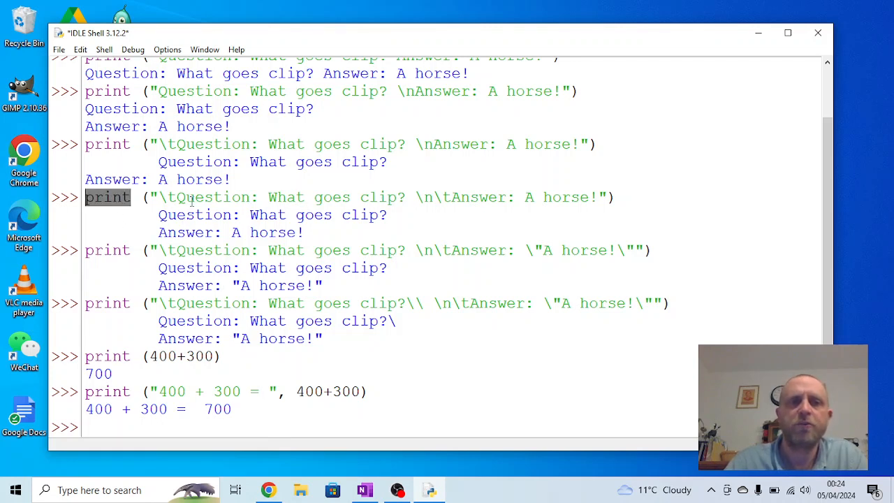